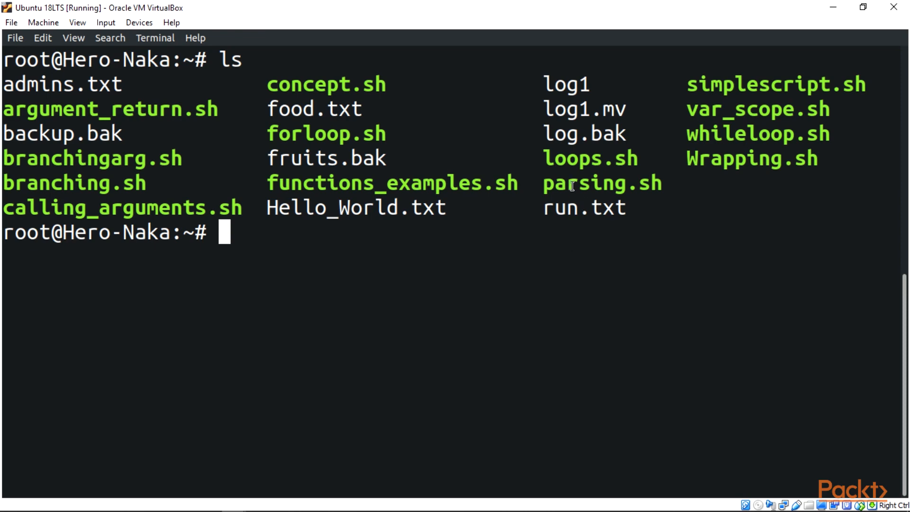
mouse_move(663, 196)
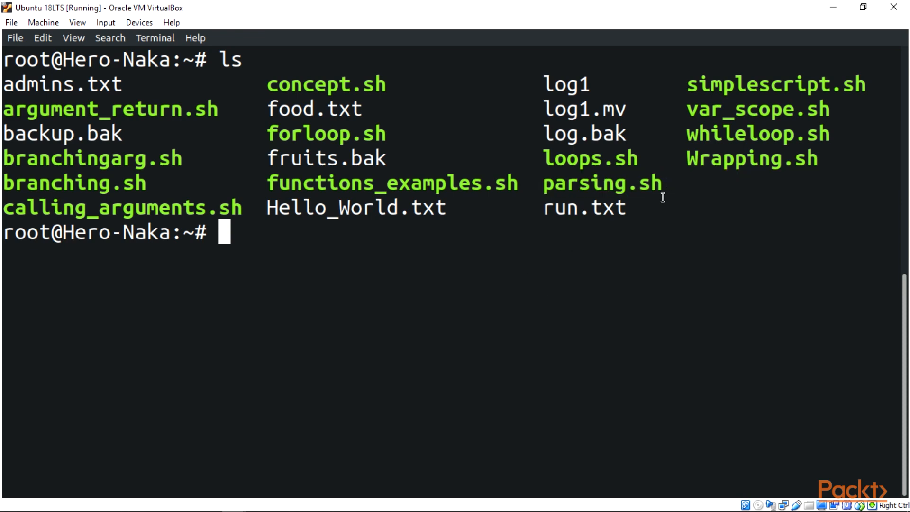
mouse_move(556, 253)
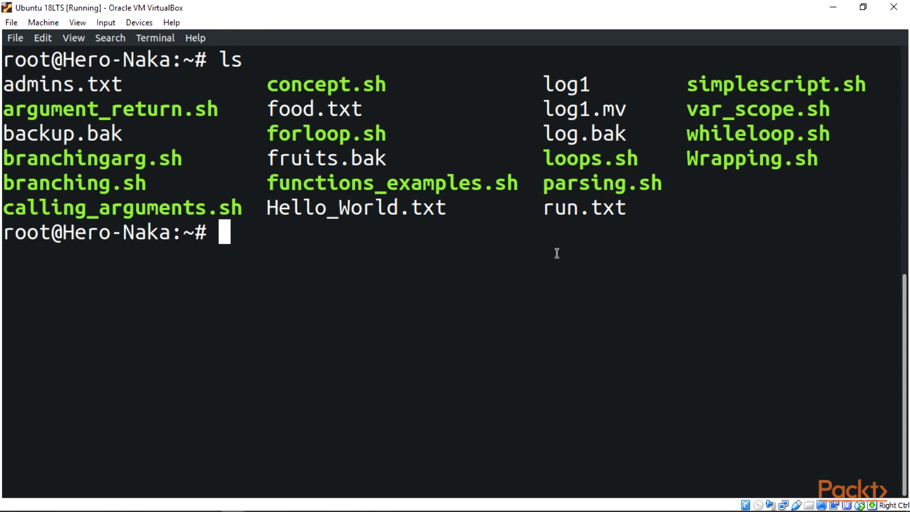
Open parsing.sh for editing with nano.
text(nano)
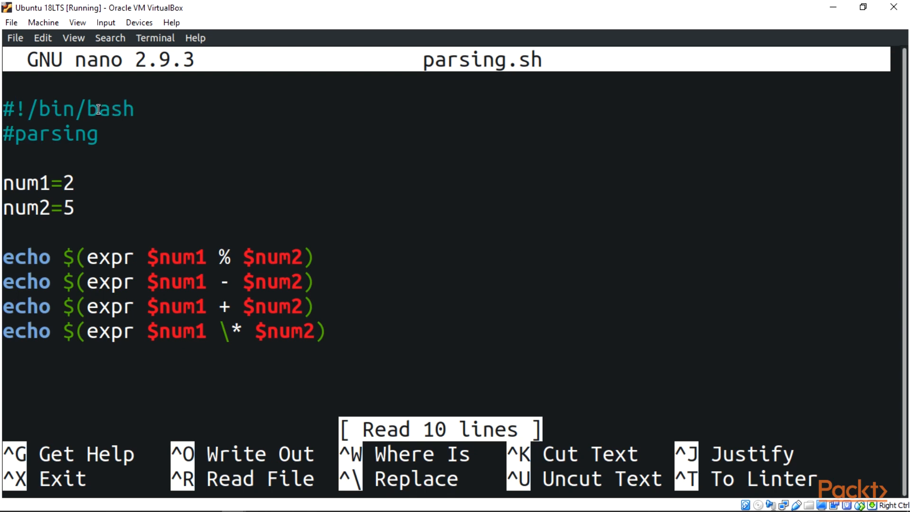
double_click(69, 109)
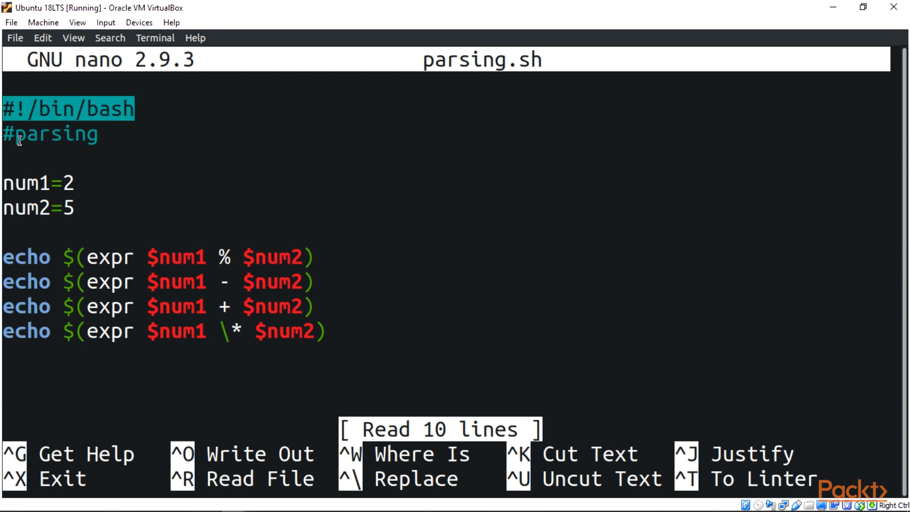
click(99, 134)
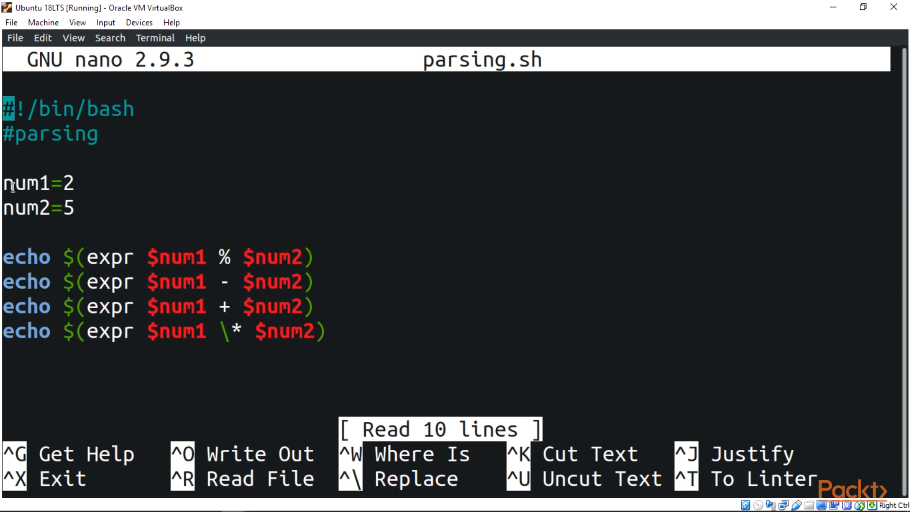
double_click(28, 183)
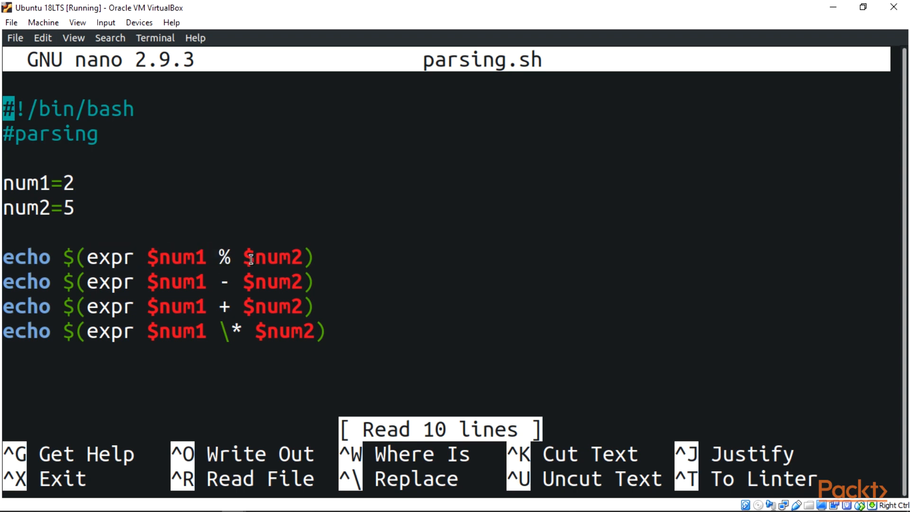
mouse_move(284, 259)
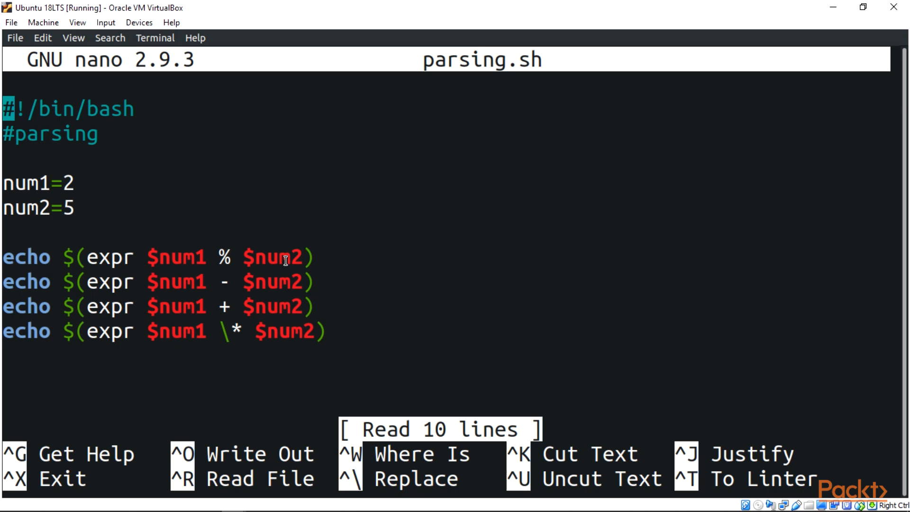
double_click(270, 257)
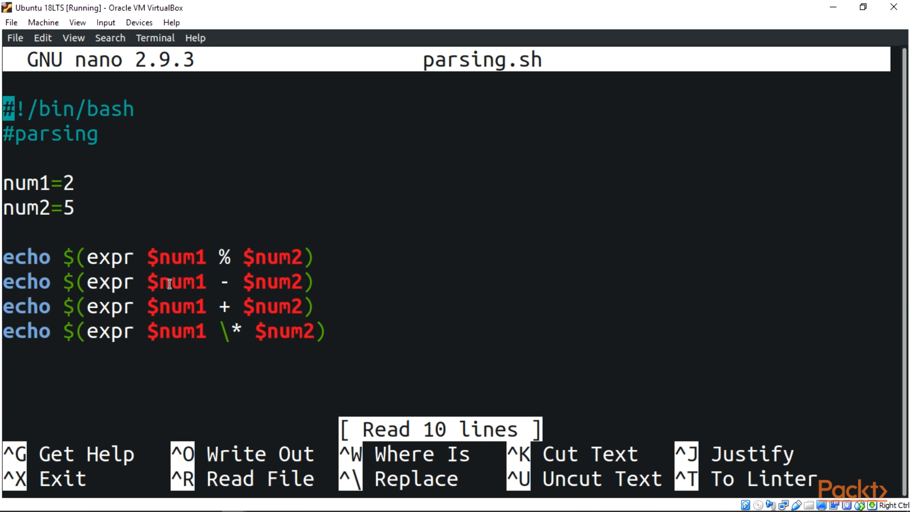
mouse_move(213, 306)
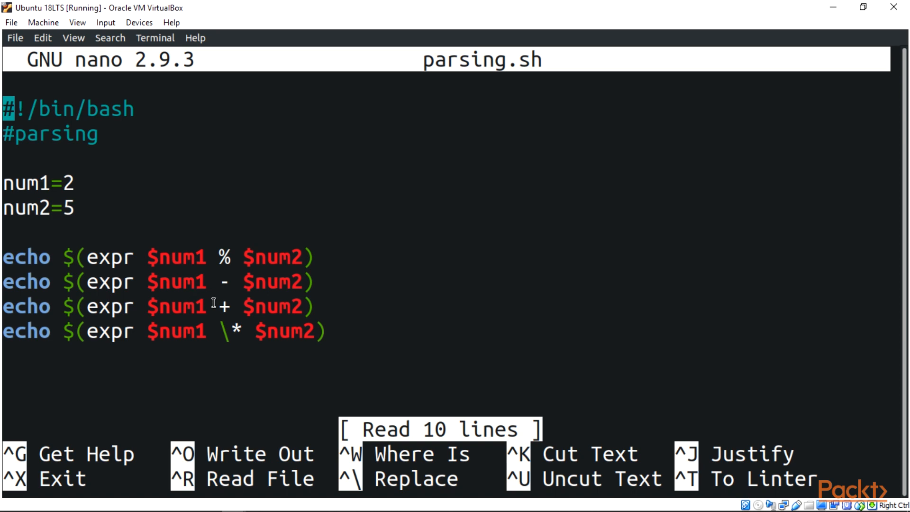
mouse_move(224, 332)
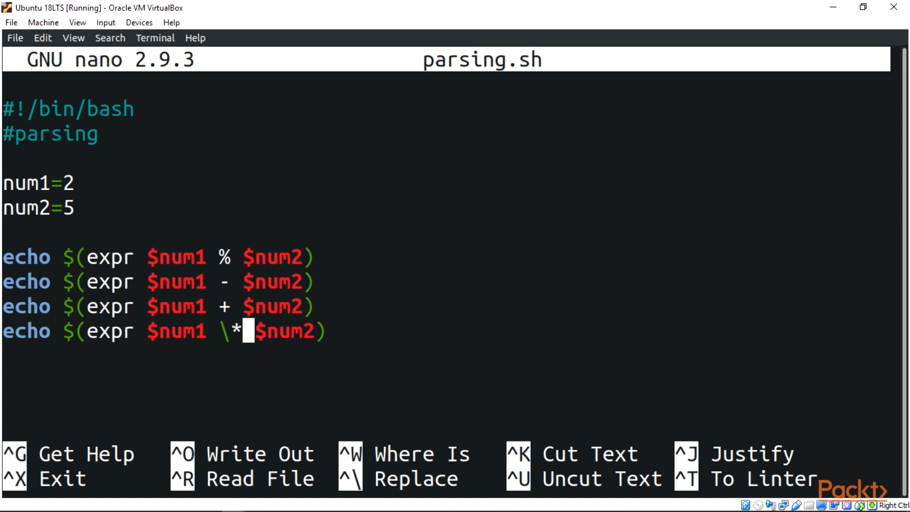
Remove the backslash so the multiplication uses a bare *, save the script and exit.
key(BackSpace)
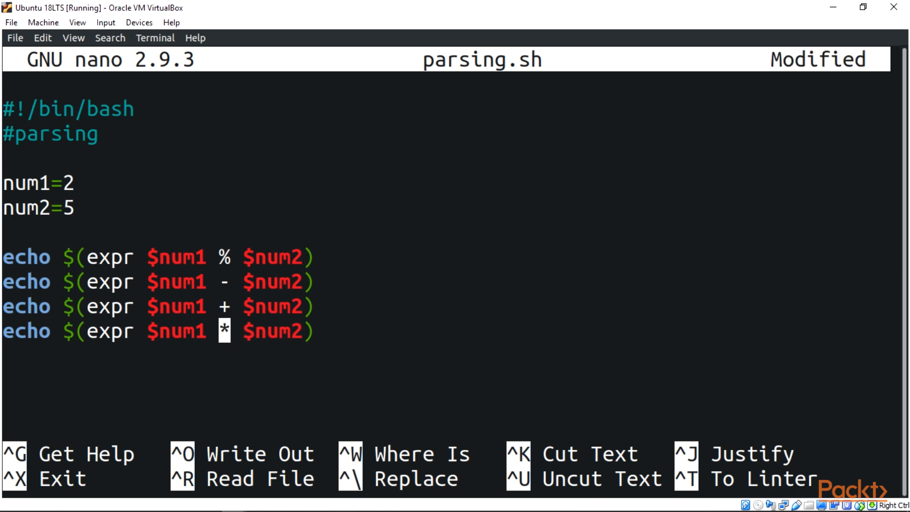
key(ctrl+o)
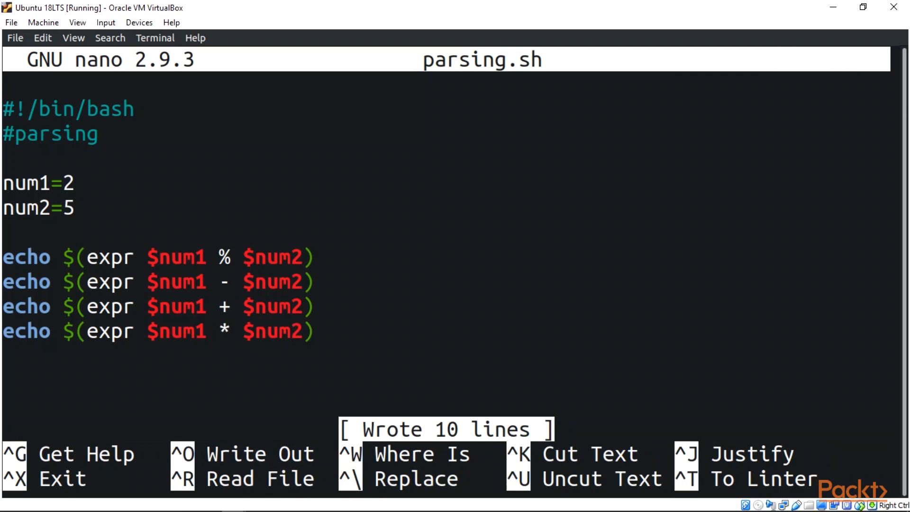
key(ctrl+x)
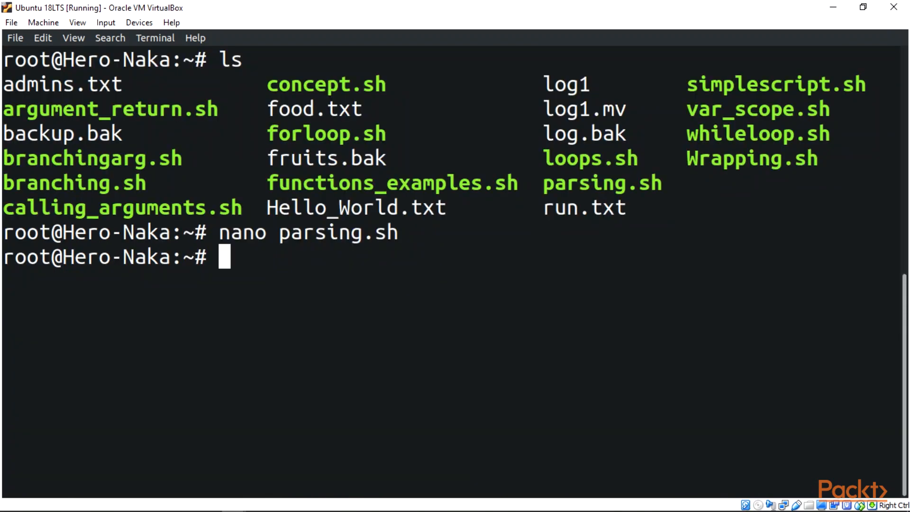
Run ./parsing.sh, which prints 2, -3, 7 and then an expr syntax error.
text(./par)
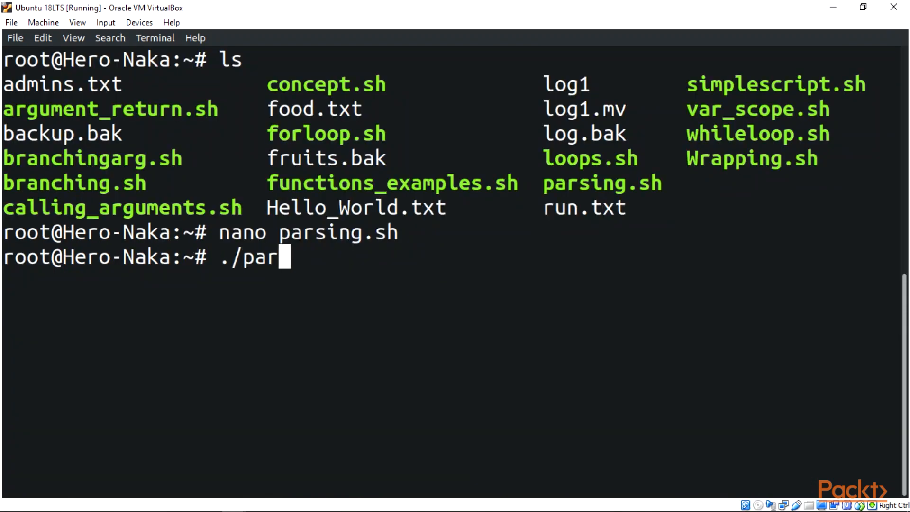
key(Return)
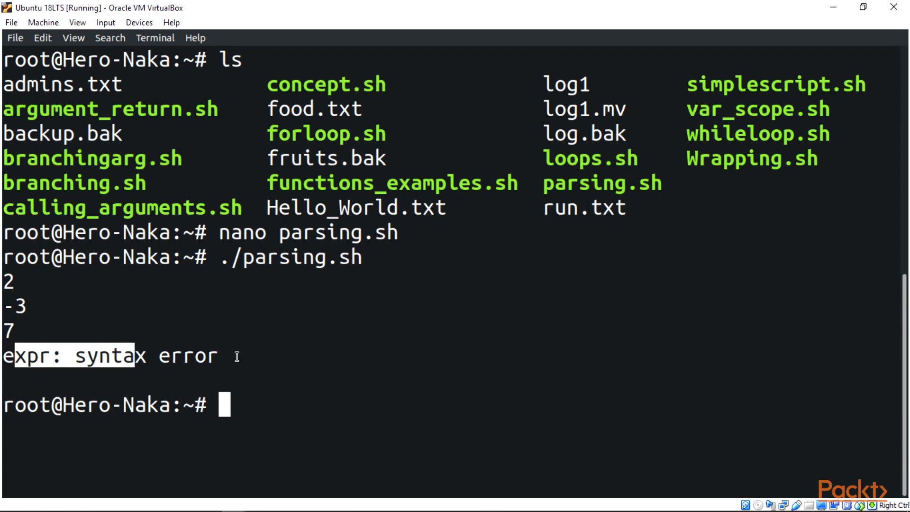
text(n)
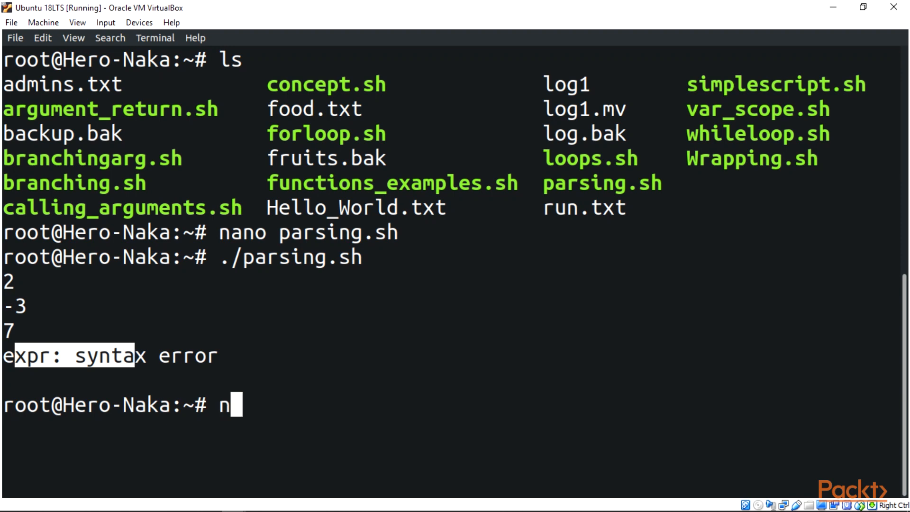
Reopen parsing.sh in nano and write it out with the asterisk re-escaped.
text(ano parsing.sh)
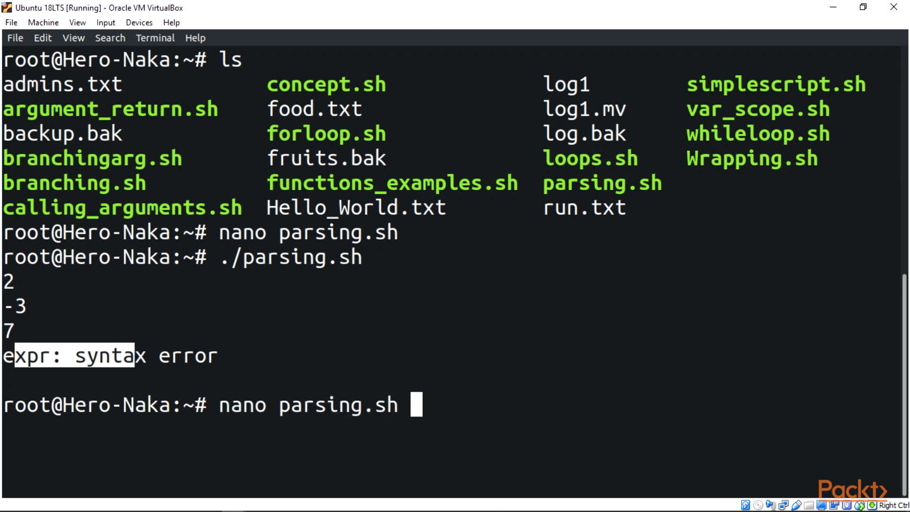
key(Return)
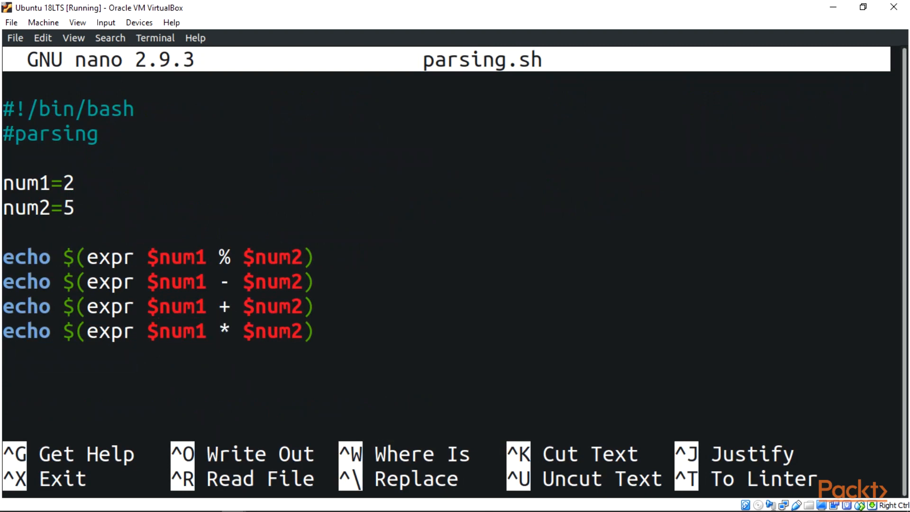
key(ctrl+o)
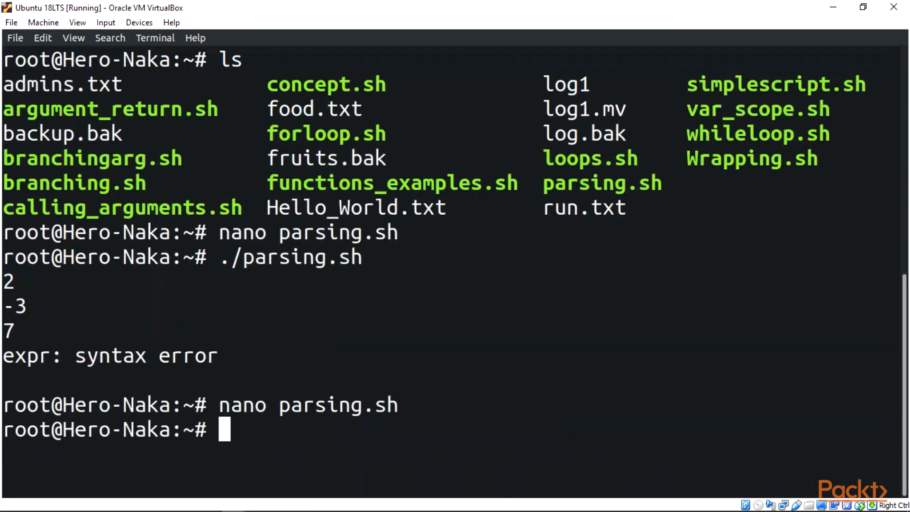
Run ./parsing.sh printing 2, -3, 7 and 10, then reopen it in nano.
text(./parsing.sh)
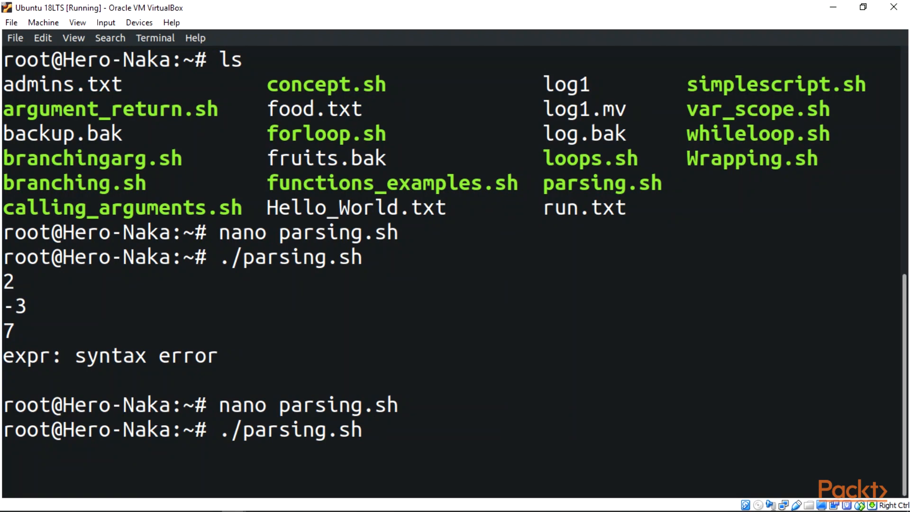
key(Return)
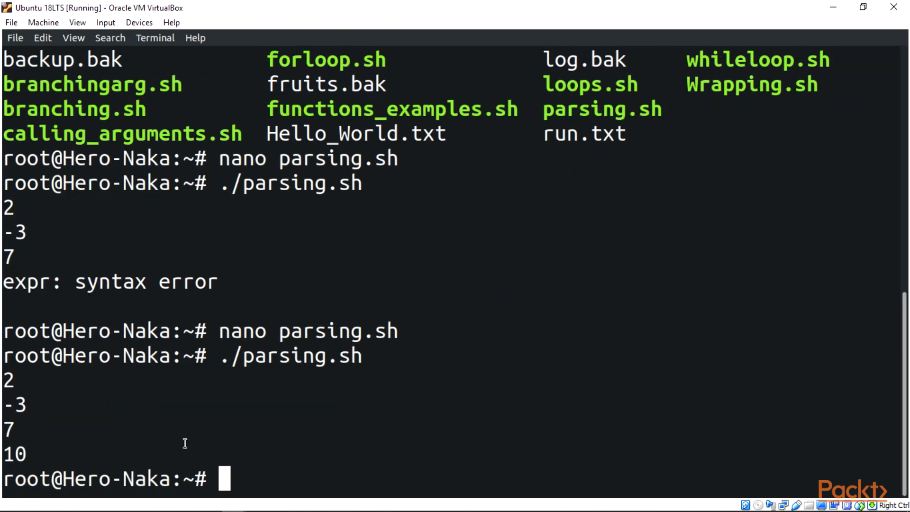
text(nano)
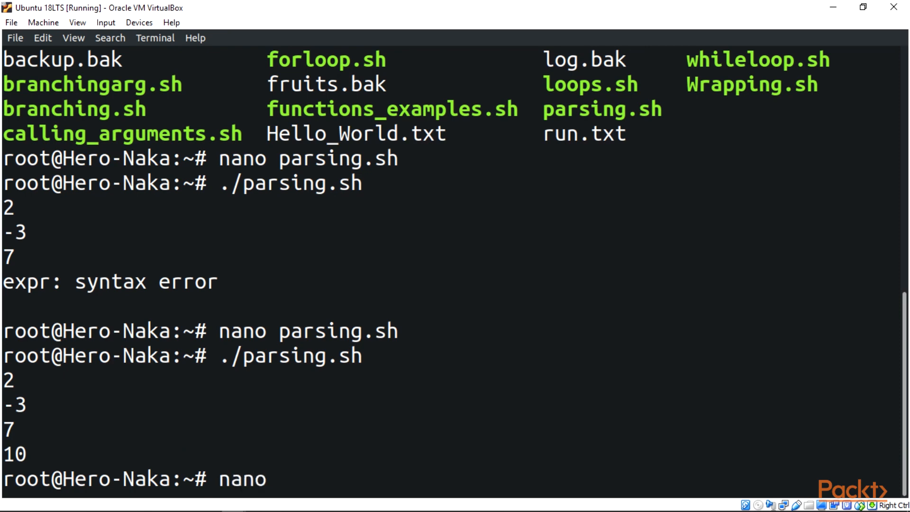
key(Return)
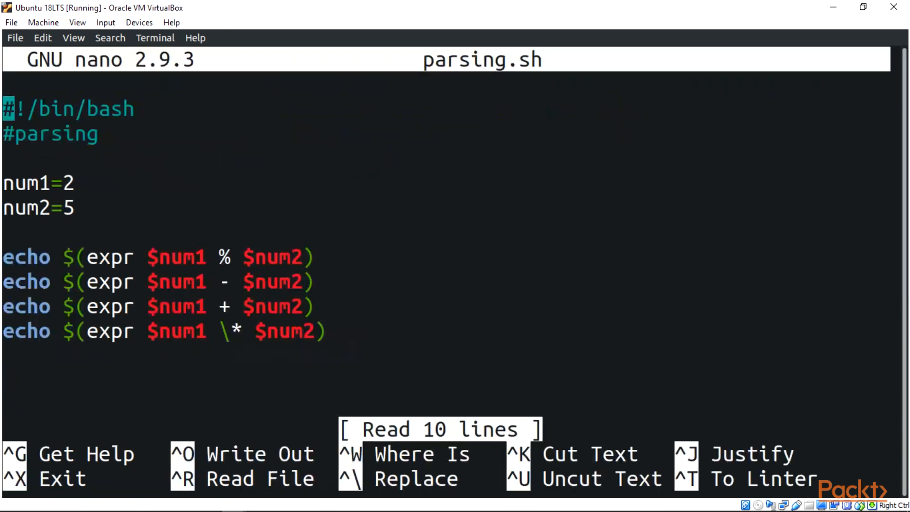
mouse_move(158, 341)
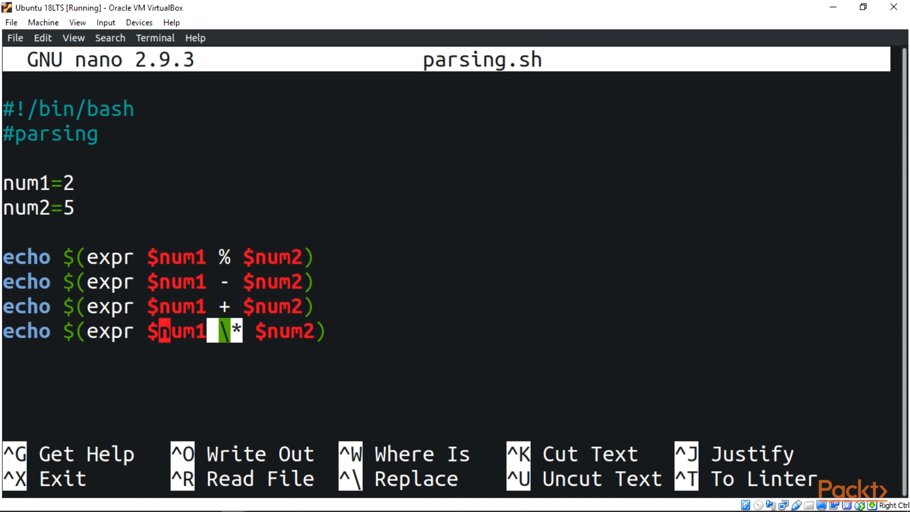
Delete the backslash before * again and save the script.
key(Delete)
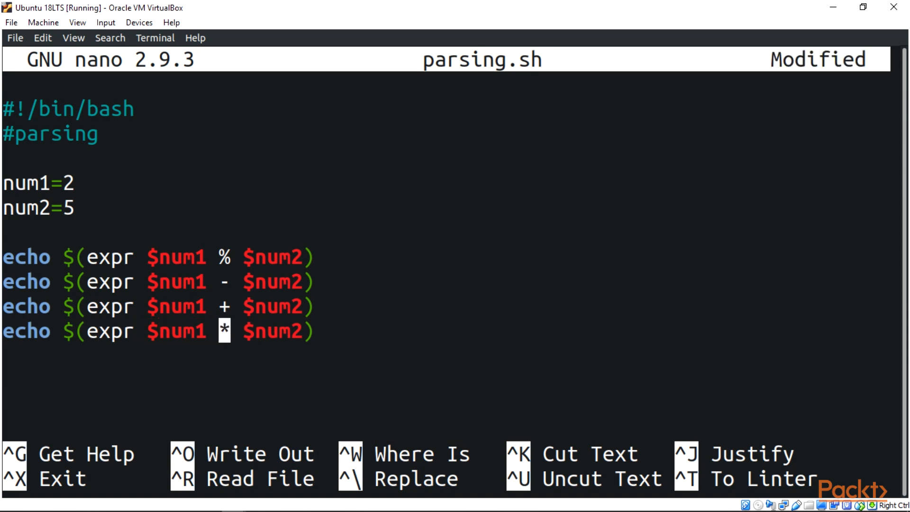
key(ctrl+o)
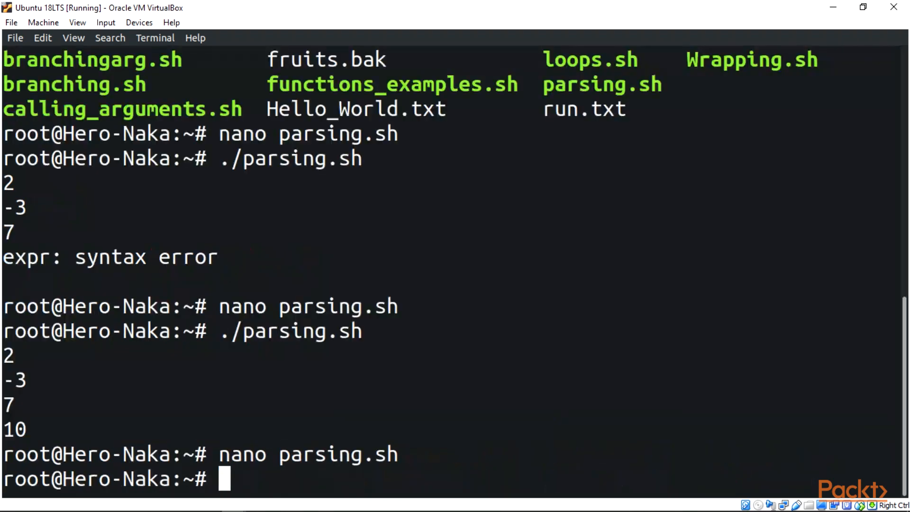
Run ./parsing.sh, getting 2, -3, 7 and an expr syntax error, then reopen it in nano.
text(./parsing.sh)
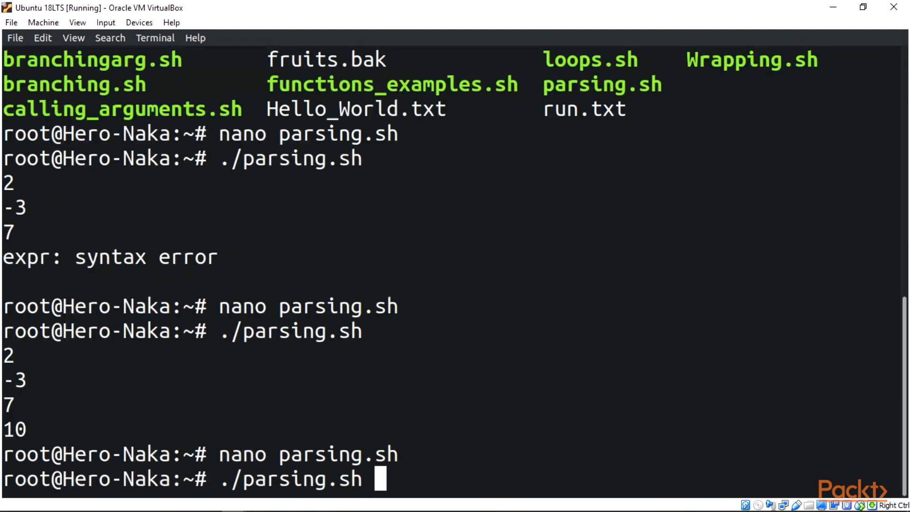
key(Return)
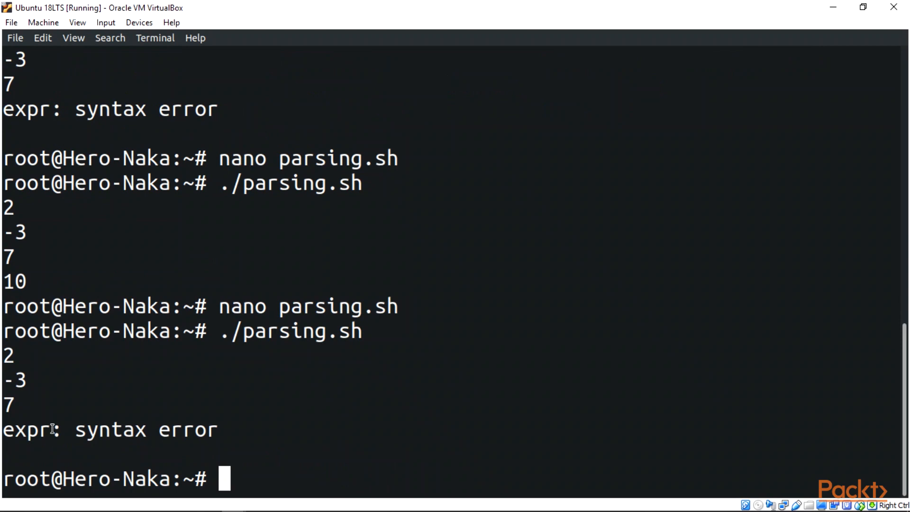
mouse_move(188, 434)
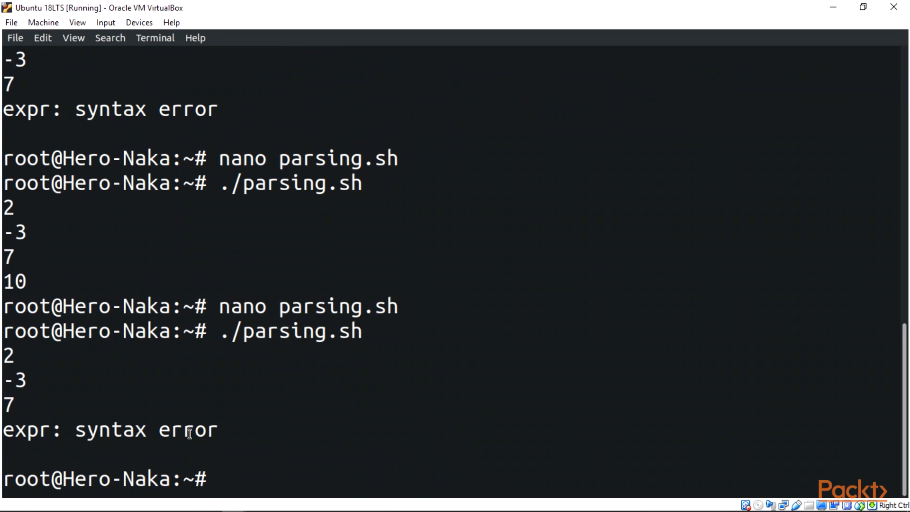
text(nano par)
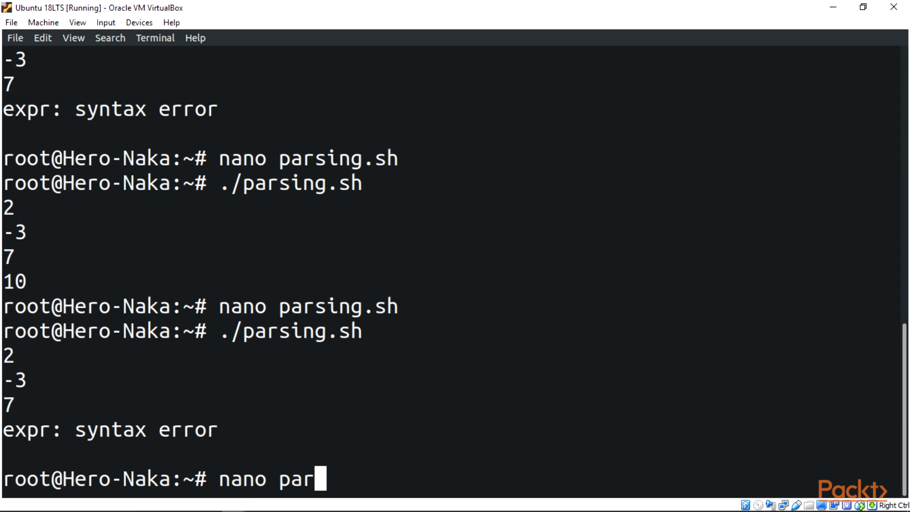
key(Return)
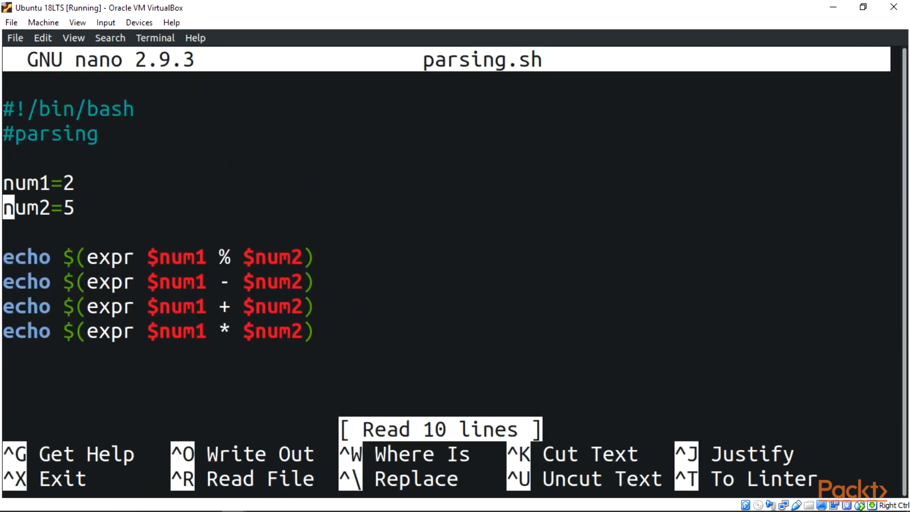
Restore the backslash so the line reads \* again, save and exit nano.
click(68, 331)
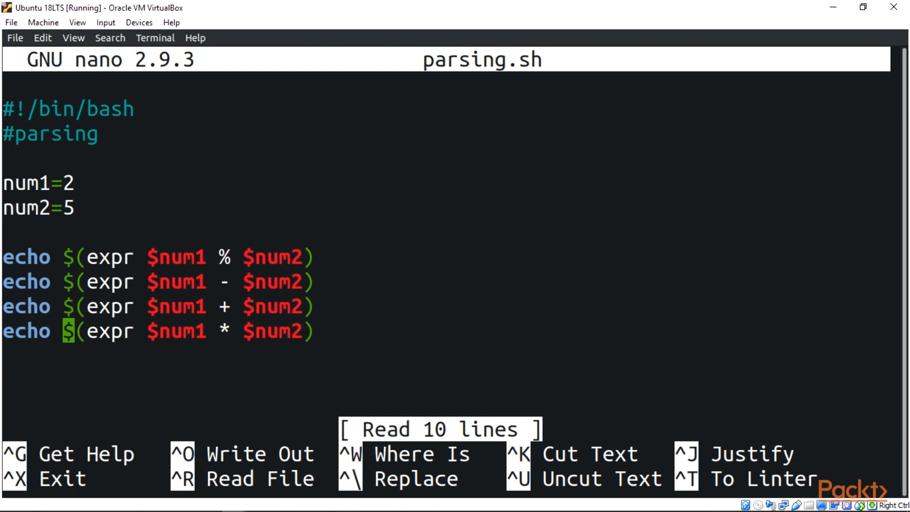
text(\)
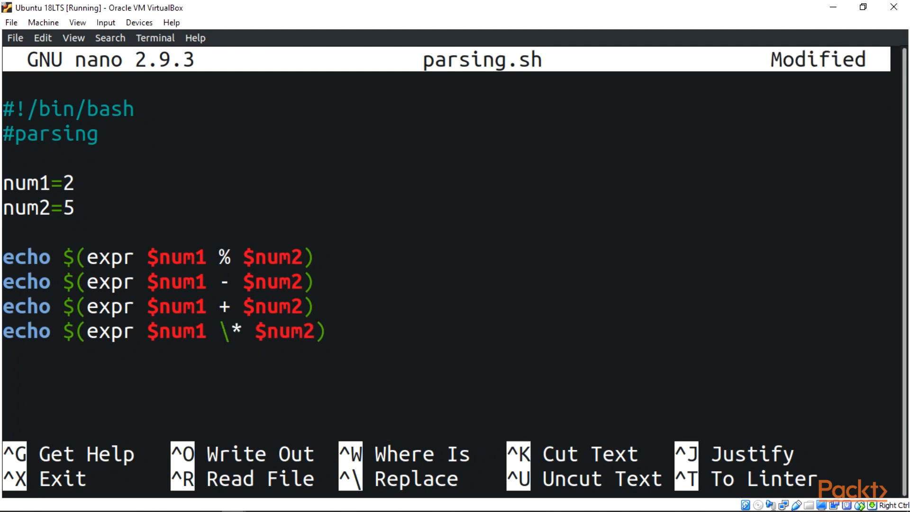
key(ctrl+o)
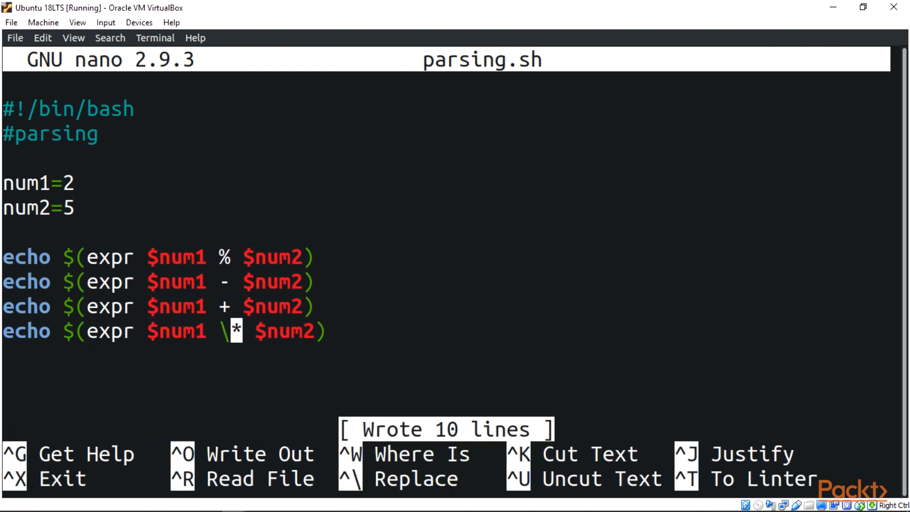
key(ctrl+x)
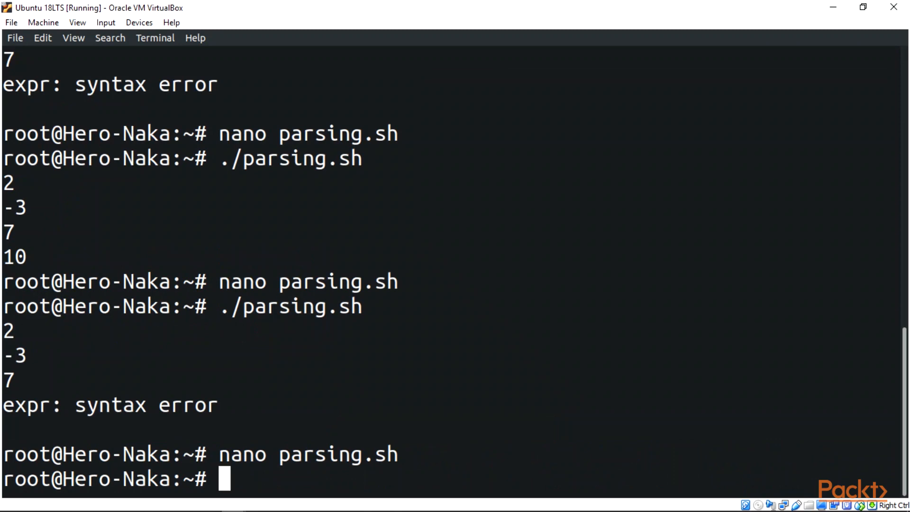
Run the corrected ./parsing.sh, which prints 2, -3, 7 and 10.
text(./parsing.sh)
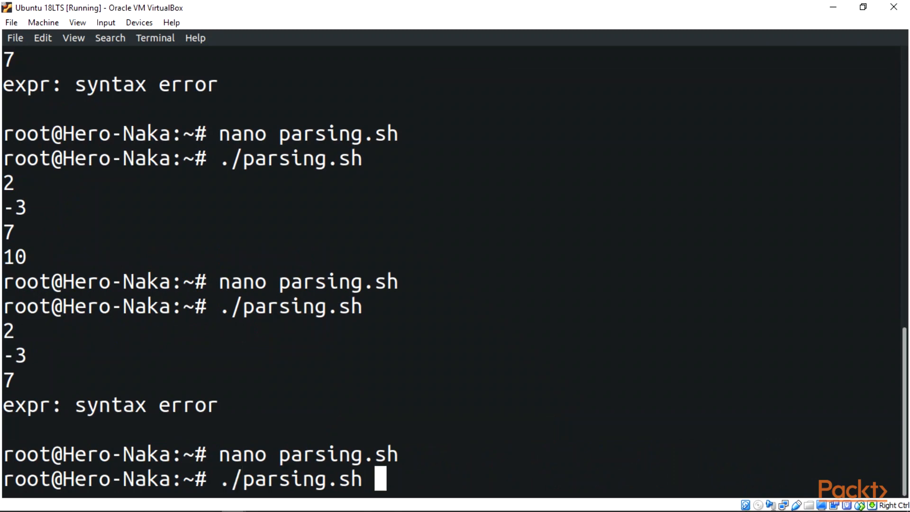
key(Return)
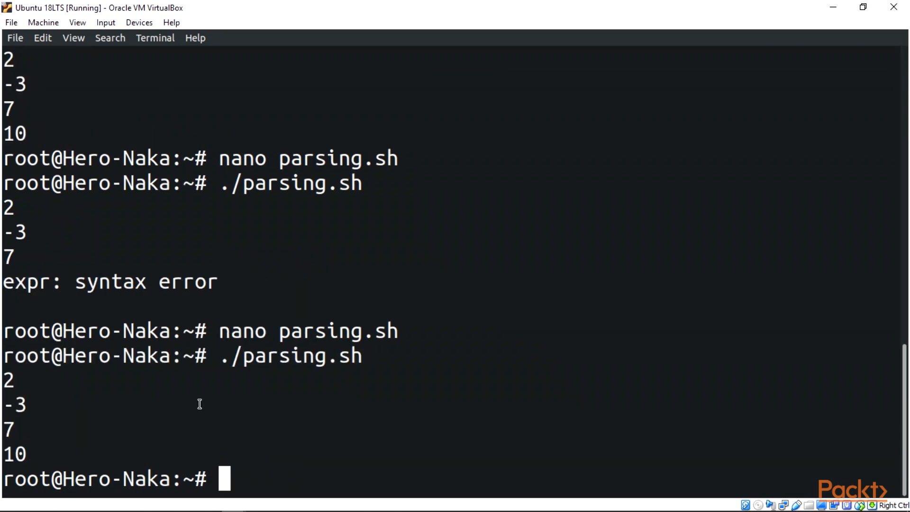